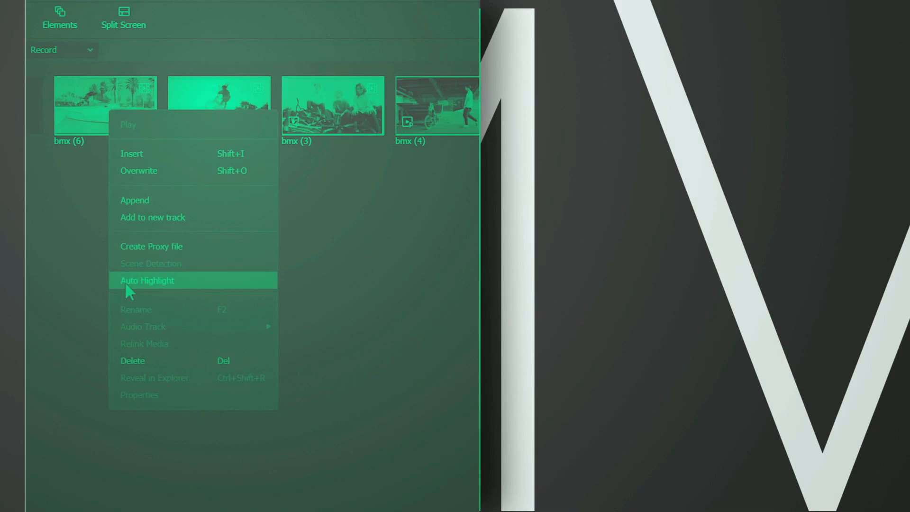
Download the Filmora installer from the website and run it to install and launch Filmora.
left_click(147, 281)
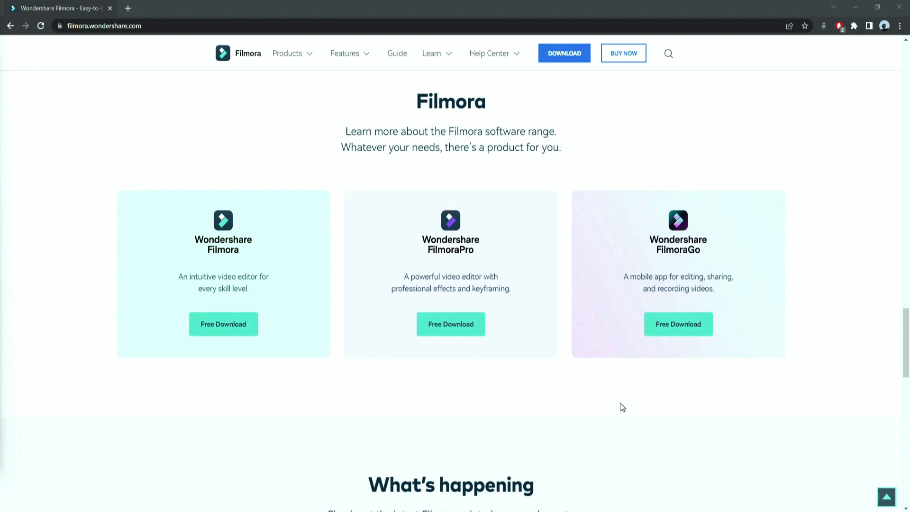
left_click(223, 324)
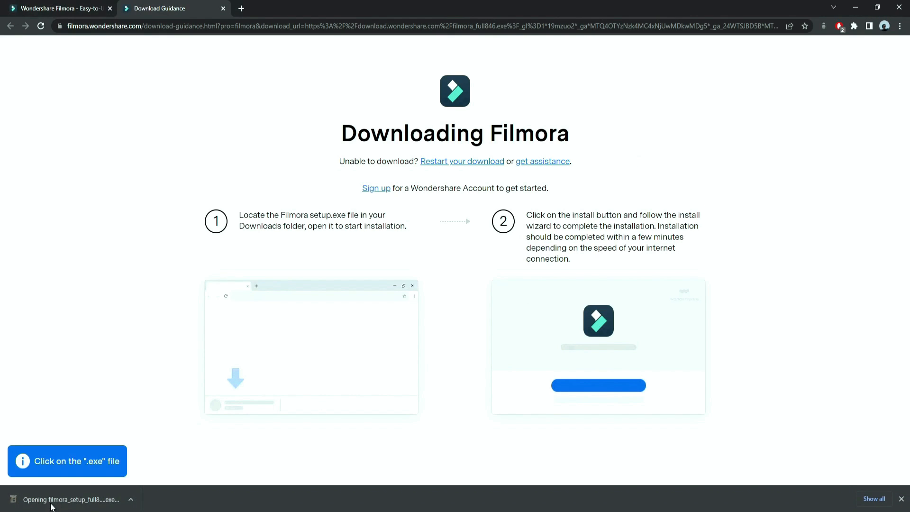
left_click(70, 499)
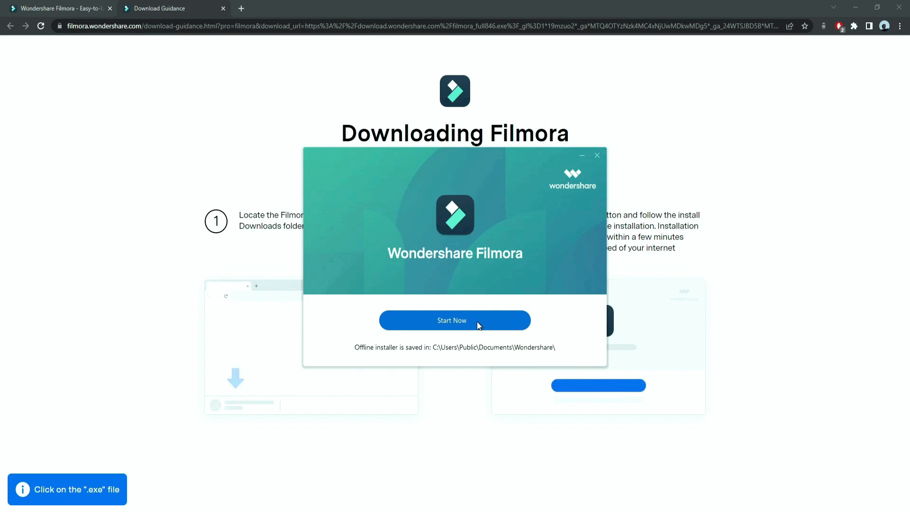
left_click(455, 321)
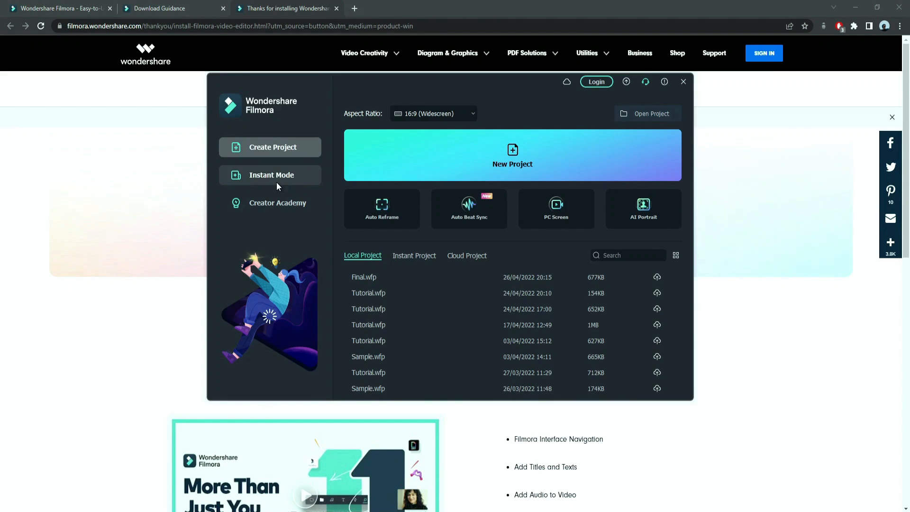
Create a new project, add a White sample colour clip, then a Basic 6 title above it.
left_click(512, 155)
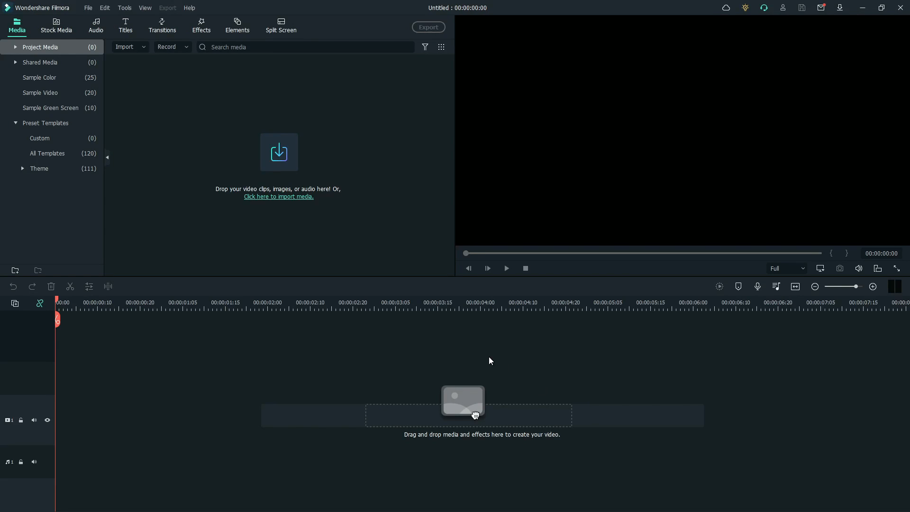
left_click(39, 77)
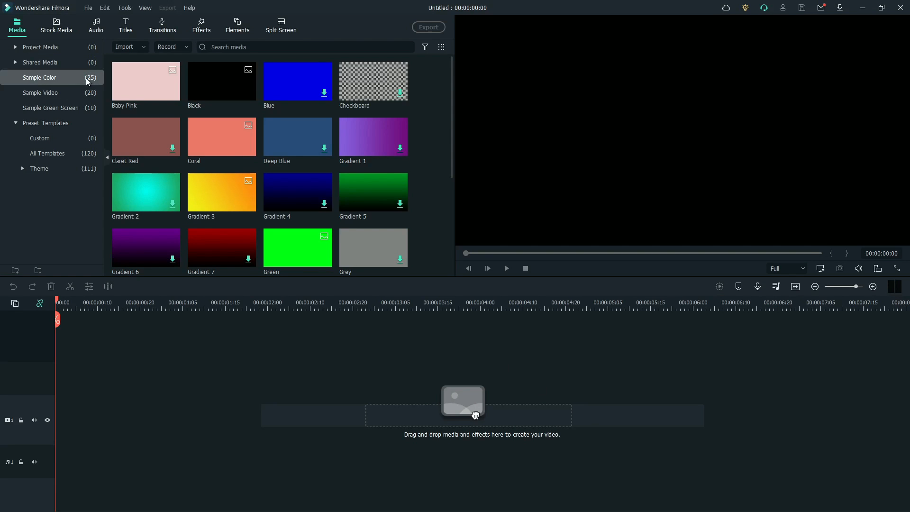
scroll("down", 3)
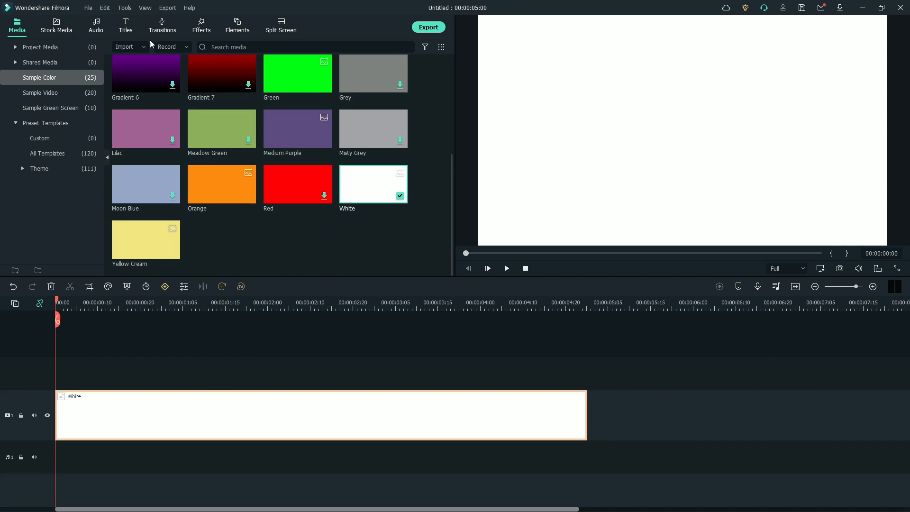
left_click(124, 25)
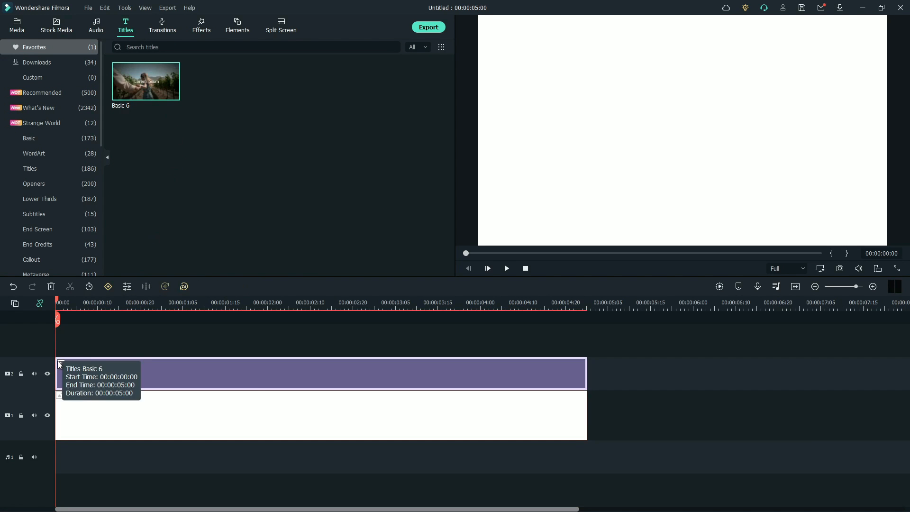
mouse_move(305, 115)
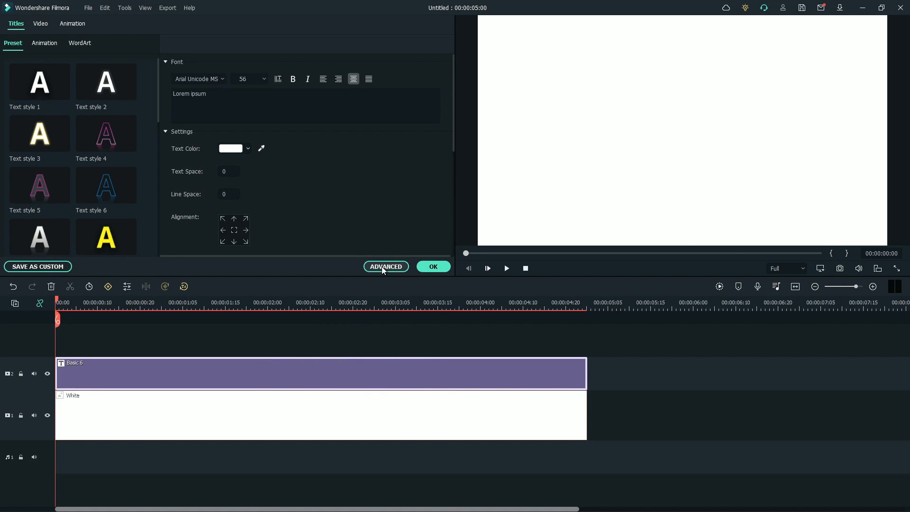
Open the Basic 6 title's advanced text editor to search for a Bebas font.
left_click(385, 266)
type("bebas")
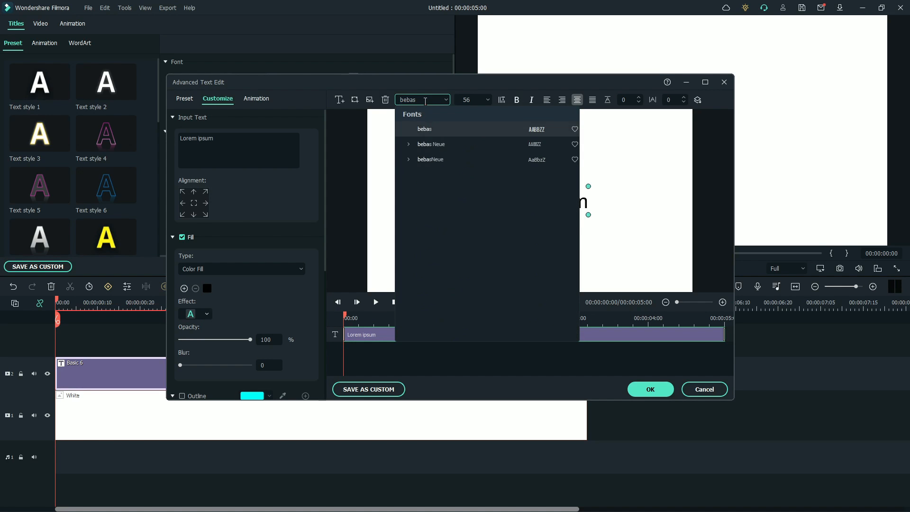
Apply Bebas Neue Bold, stagger the EASIEST, WAY and KINETIC word layers, and confirm the title.
left_click(431, 144)
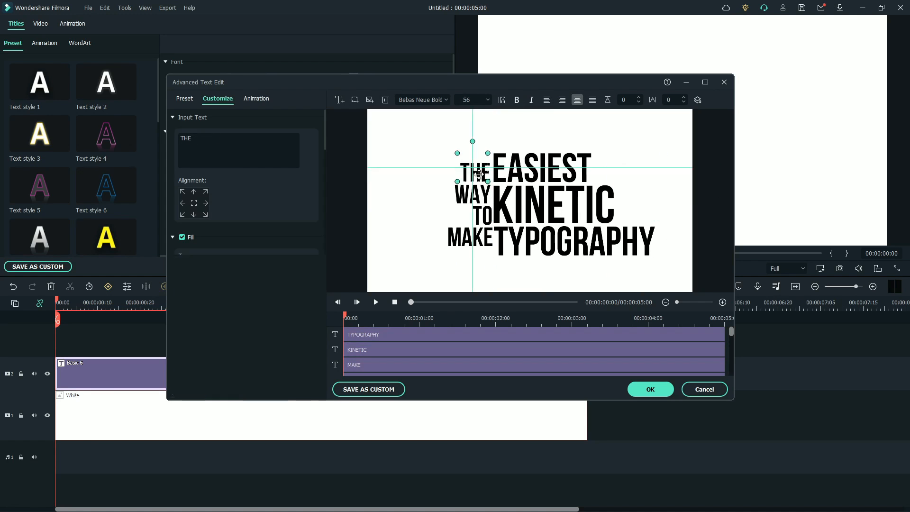
left_click(189, 237)
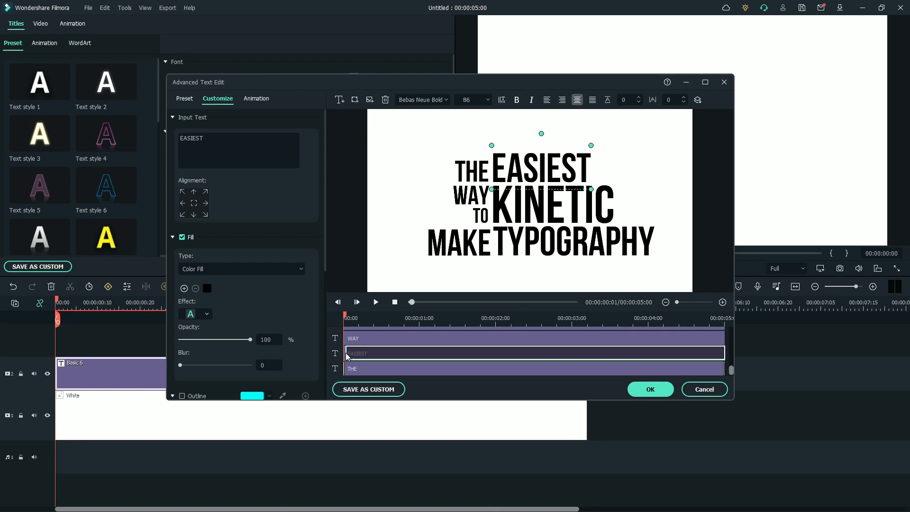
left_click(353, 338)
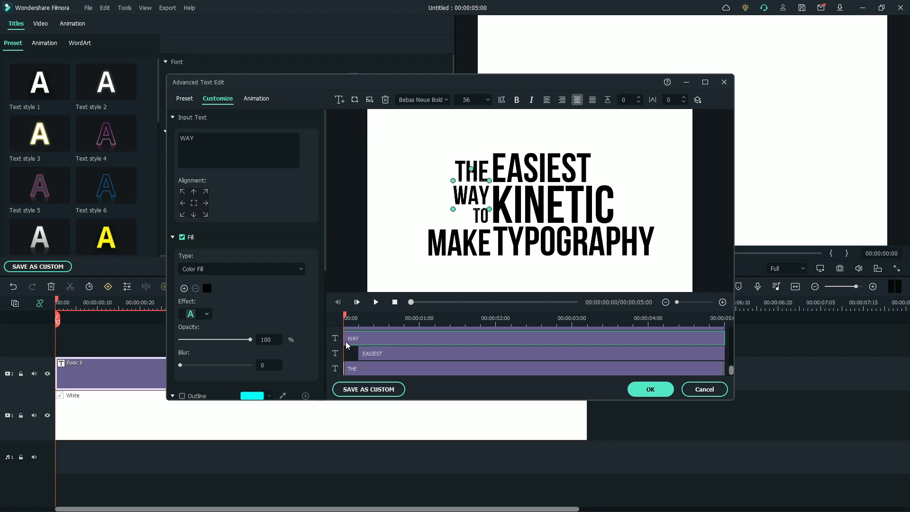
left_click(433, 349)
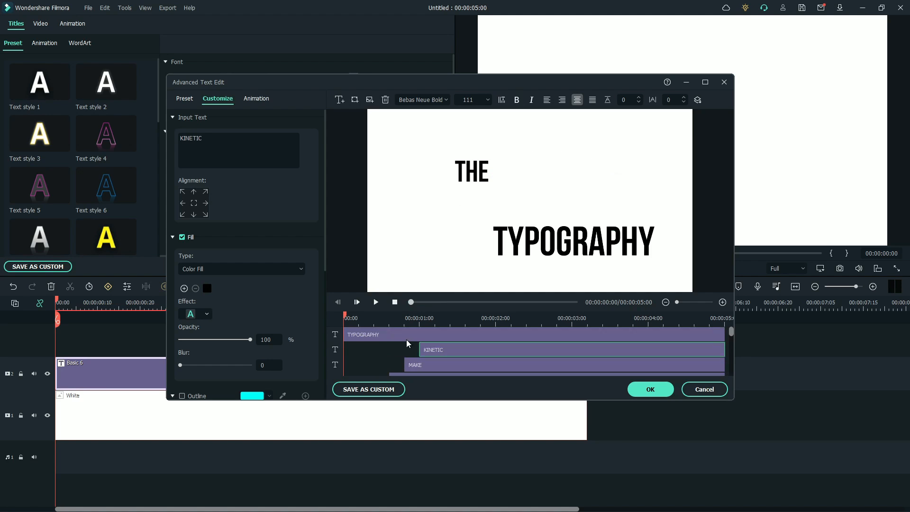
left_click(650, 388)
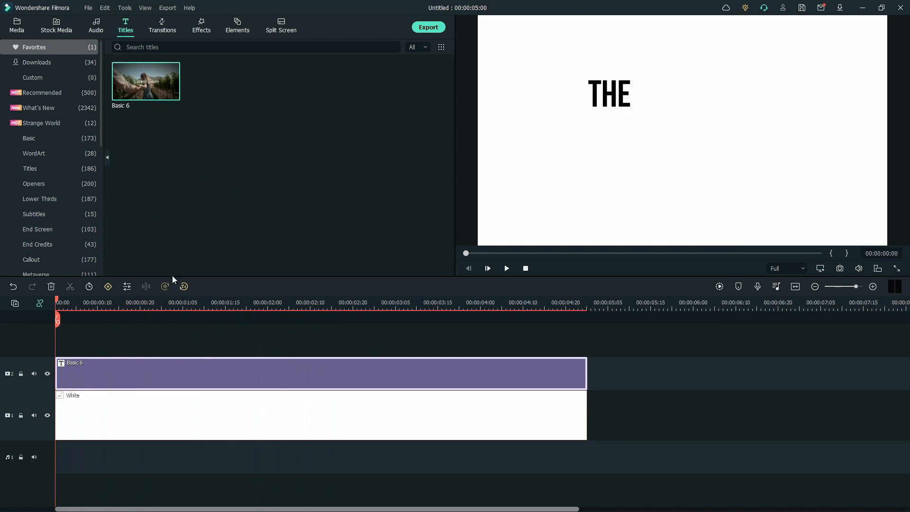
Export the clip as TEXT.mp4 and import that video back onto the timeline.
left_click(429, 27)
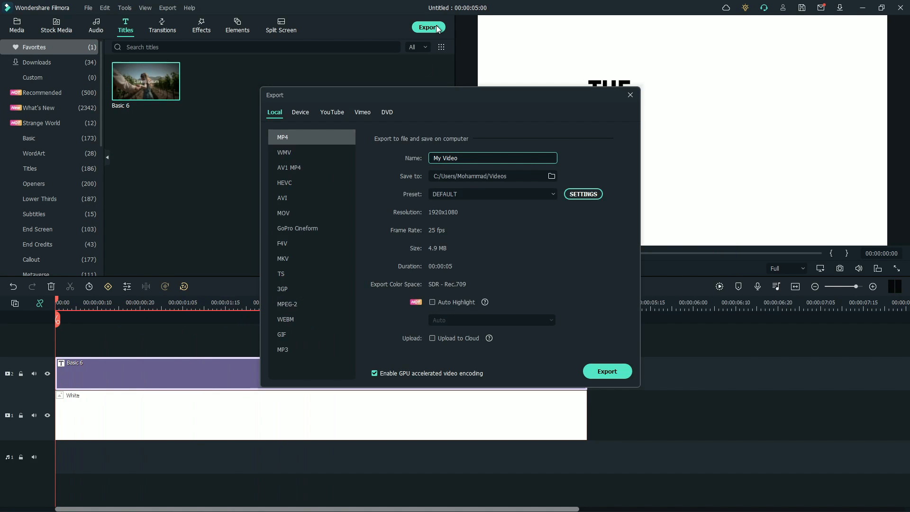
type("TEXT")
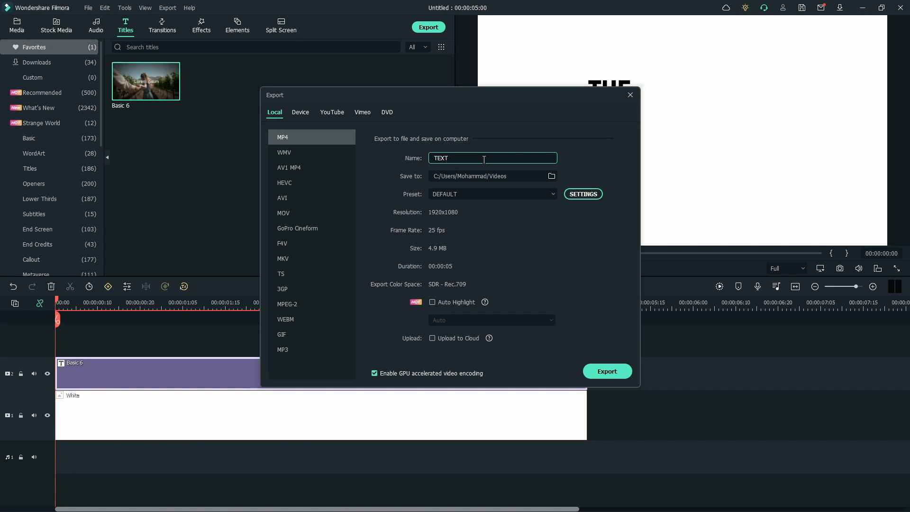
left_click(630, 95)
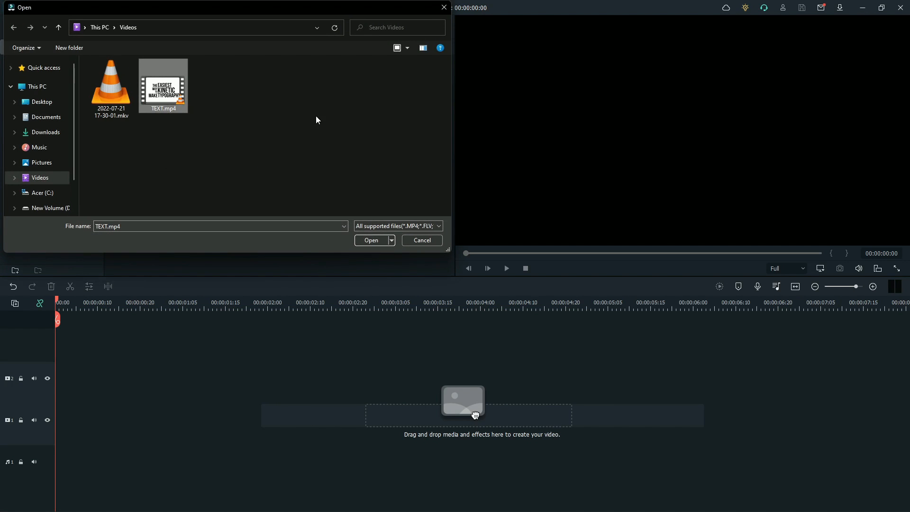
left_click(370, 239)
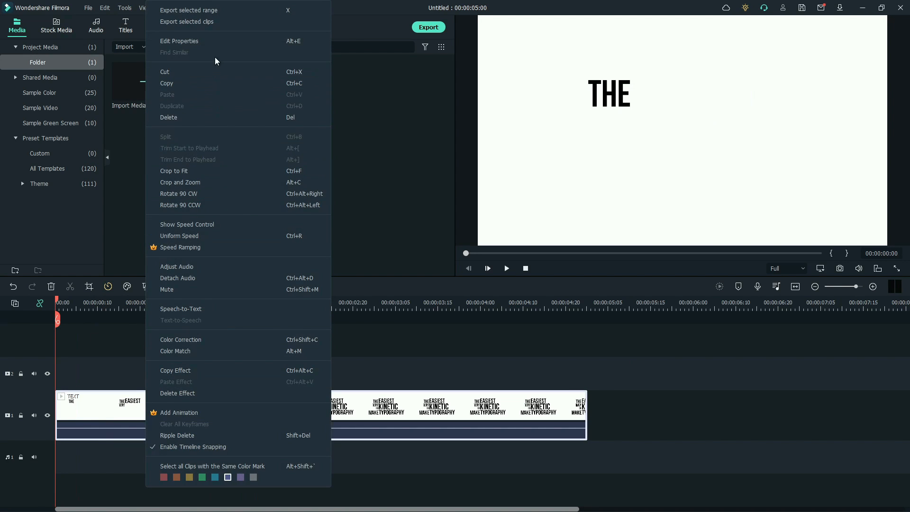
Add a custom keyframe animation scaling the TEXT clip from 100% to 120% by its end.
left_click(179, 41)
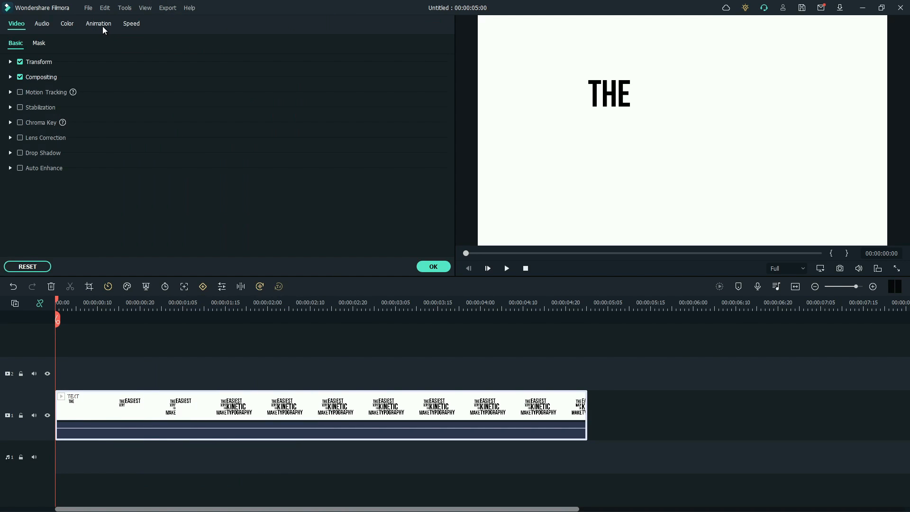
left_click(98, 23)
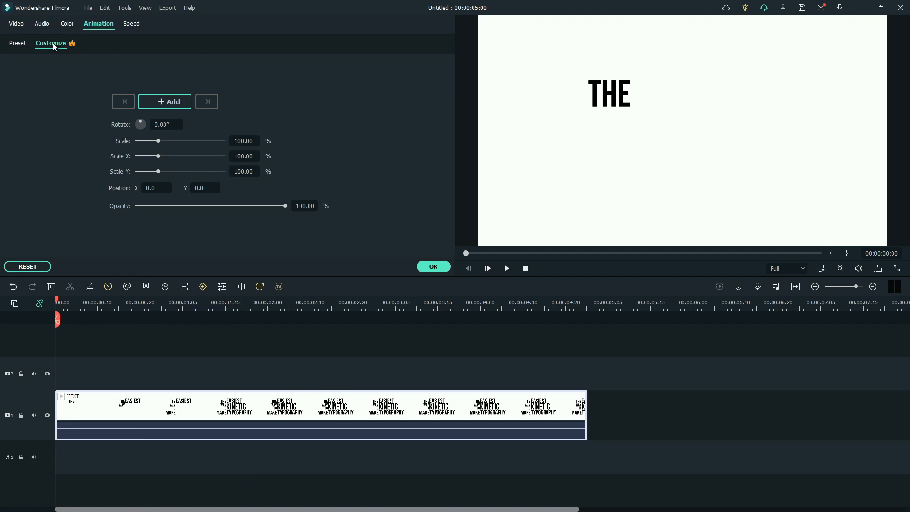
mouse_move(189, 244)
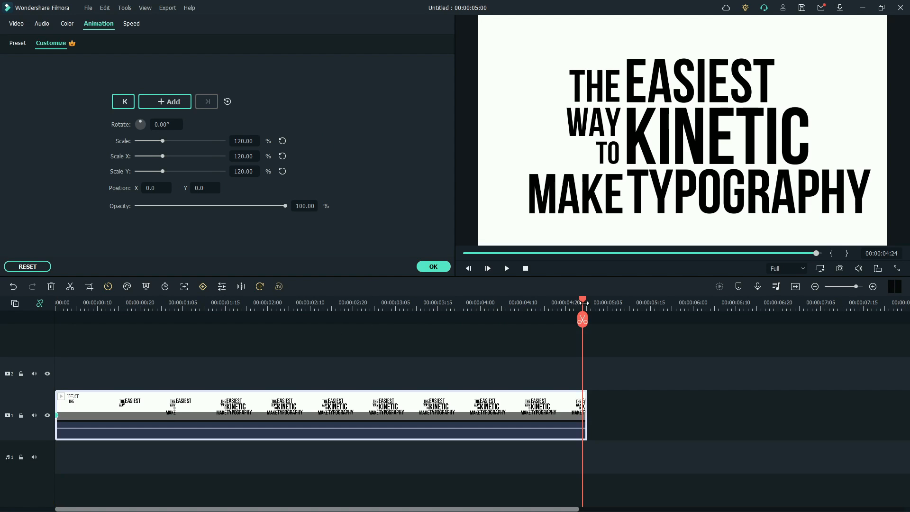
left_click(165, 101)
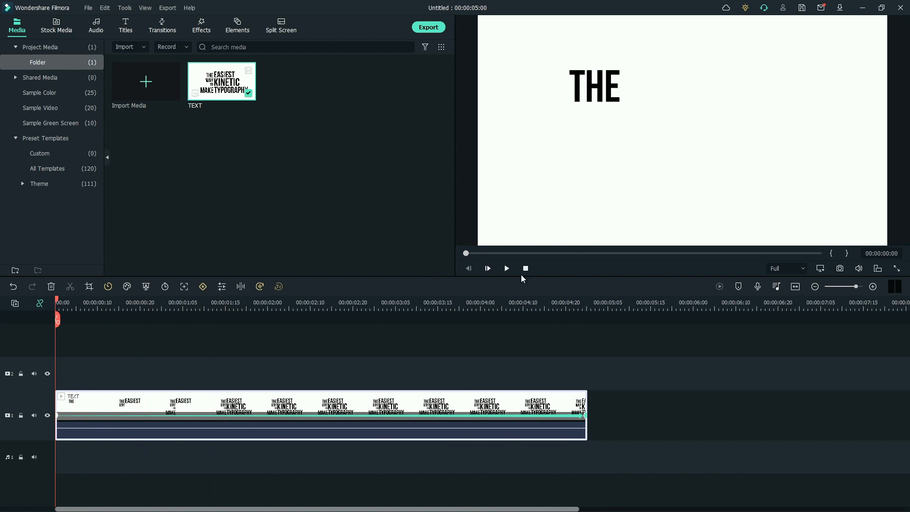
Play the finished scaling typography clip in the preview window.
left_click(487, 268)
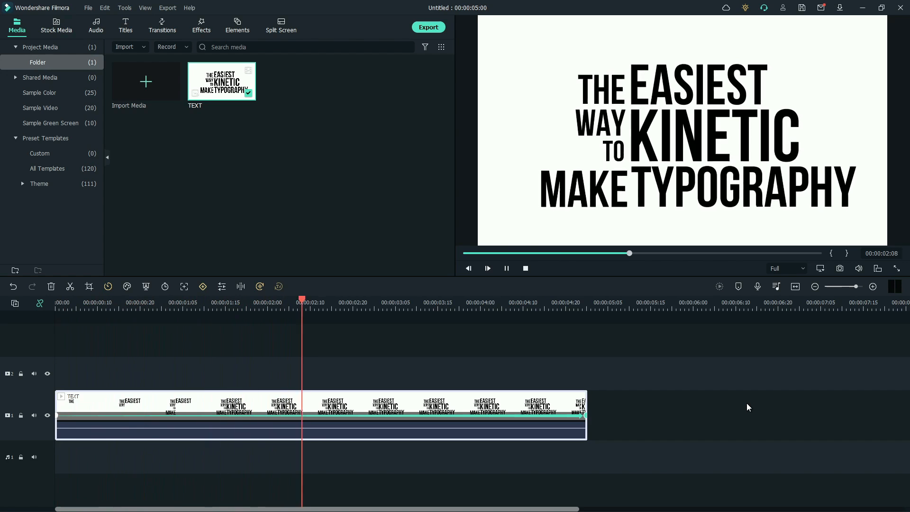